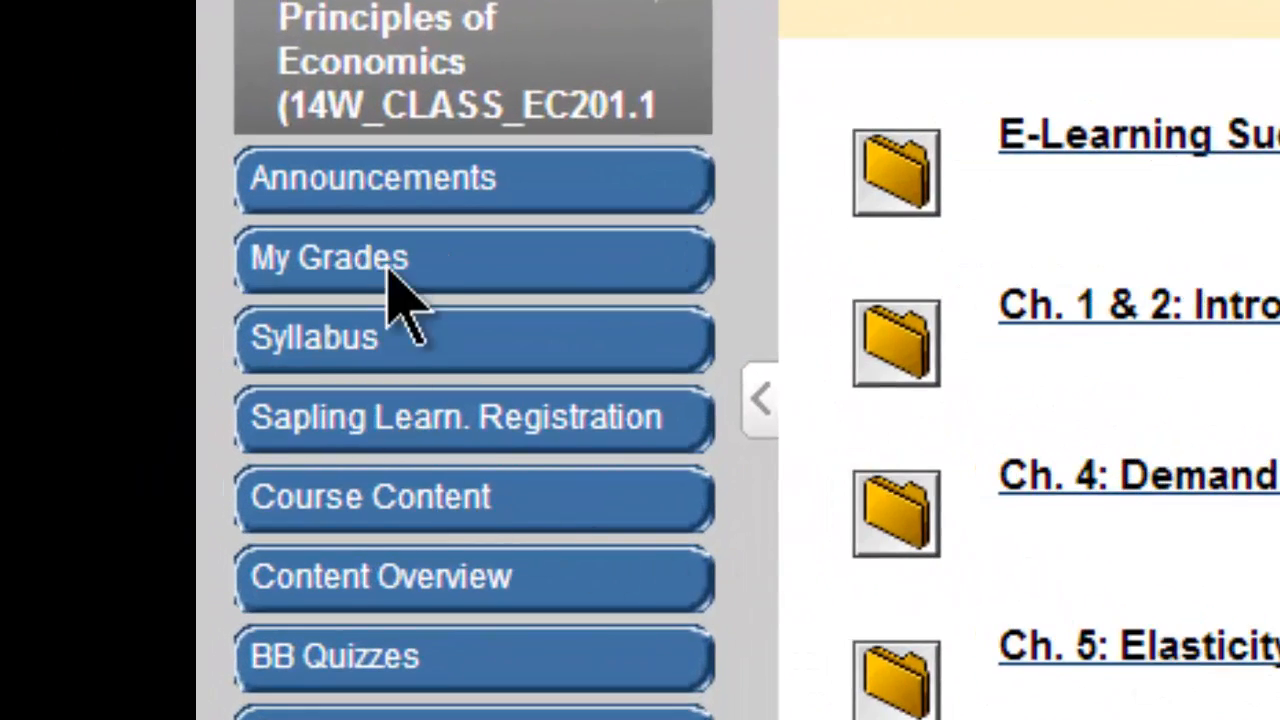
Open My Grades to see Chapter4 graded at 7.00 out of 15.
click(330, 258)
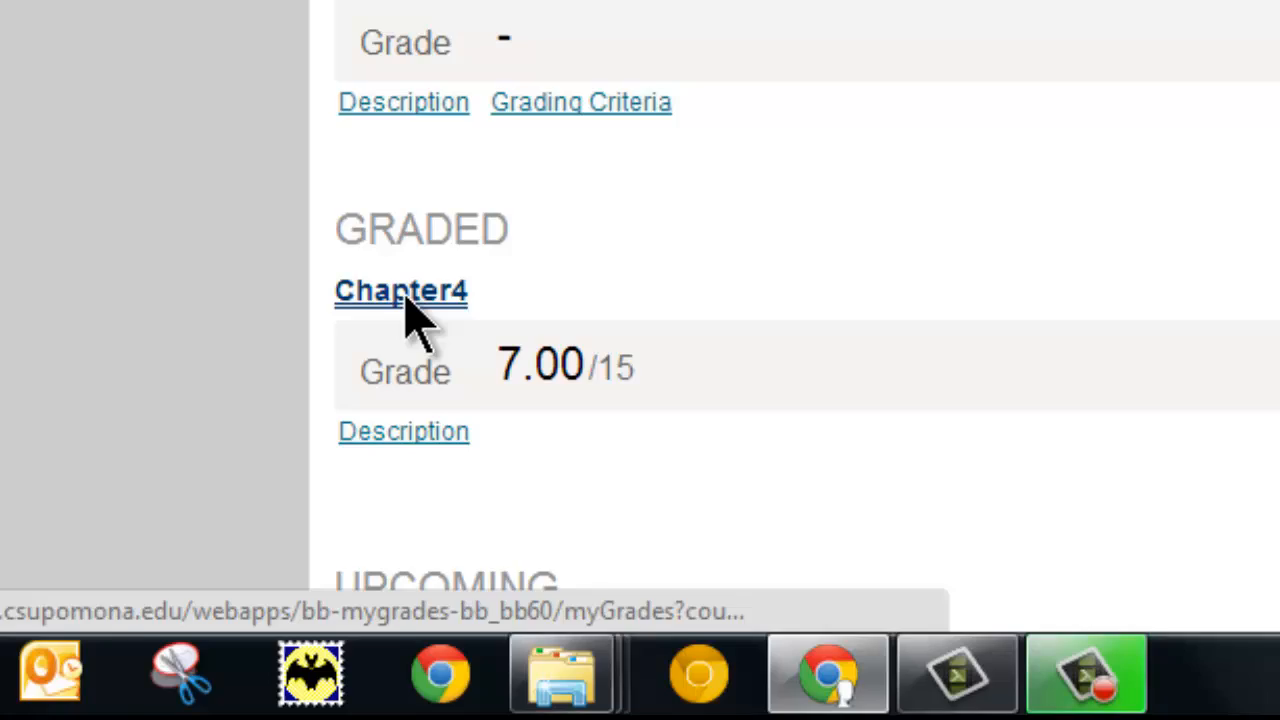
Open the Chapter4 attempts list, showing the Jan 22, 2014 attempt graded 7.
click(400, 290)
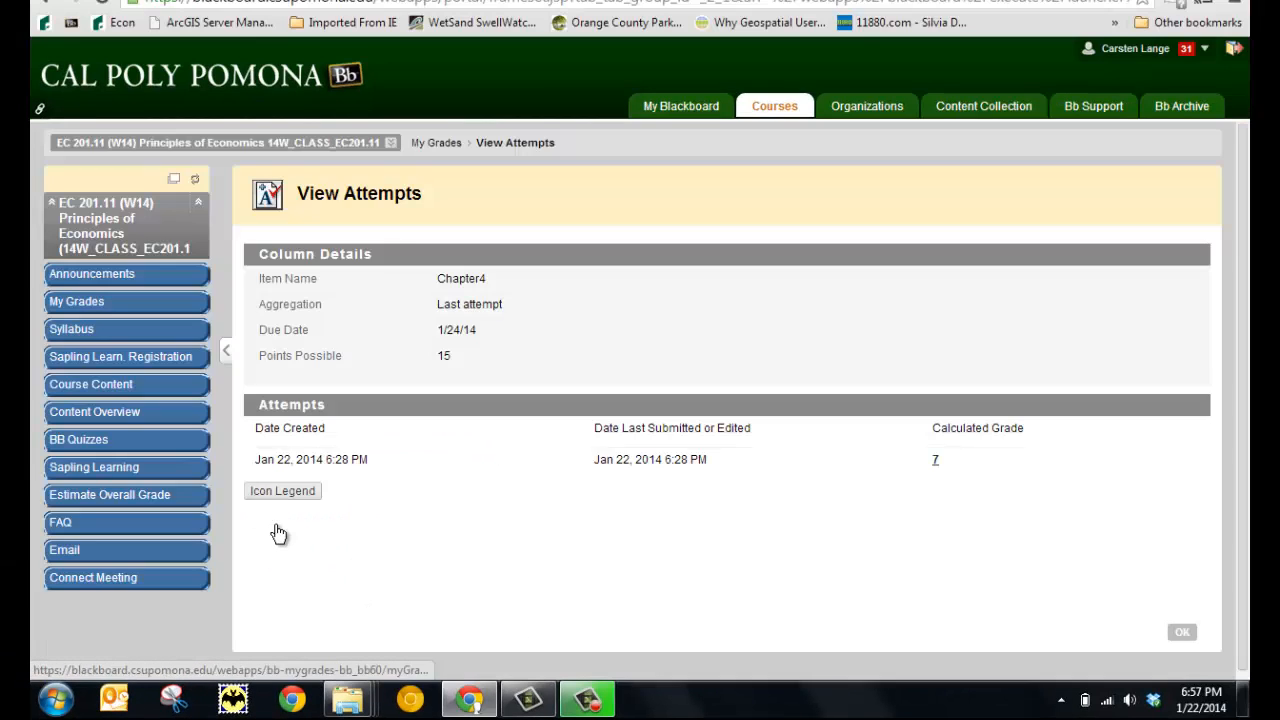
mouse_move(558, 537)
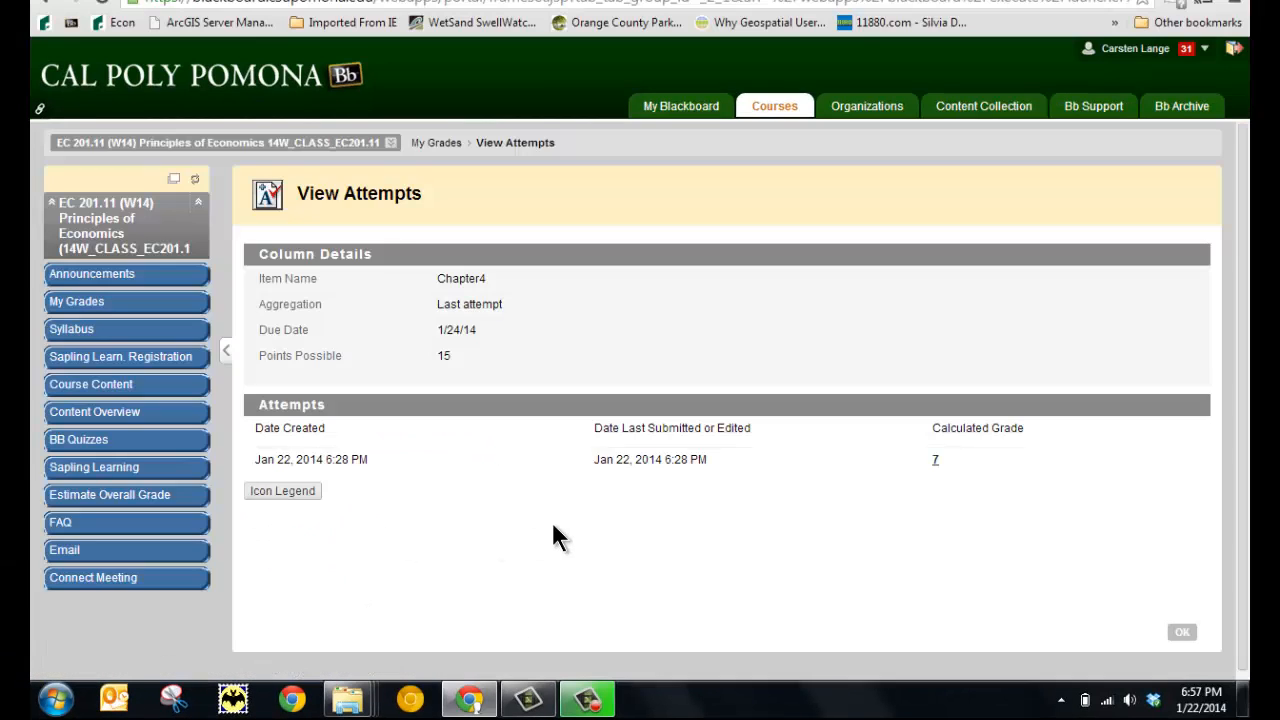
mouse_move(890, 567)
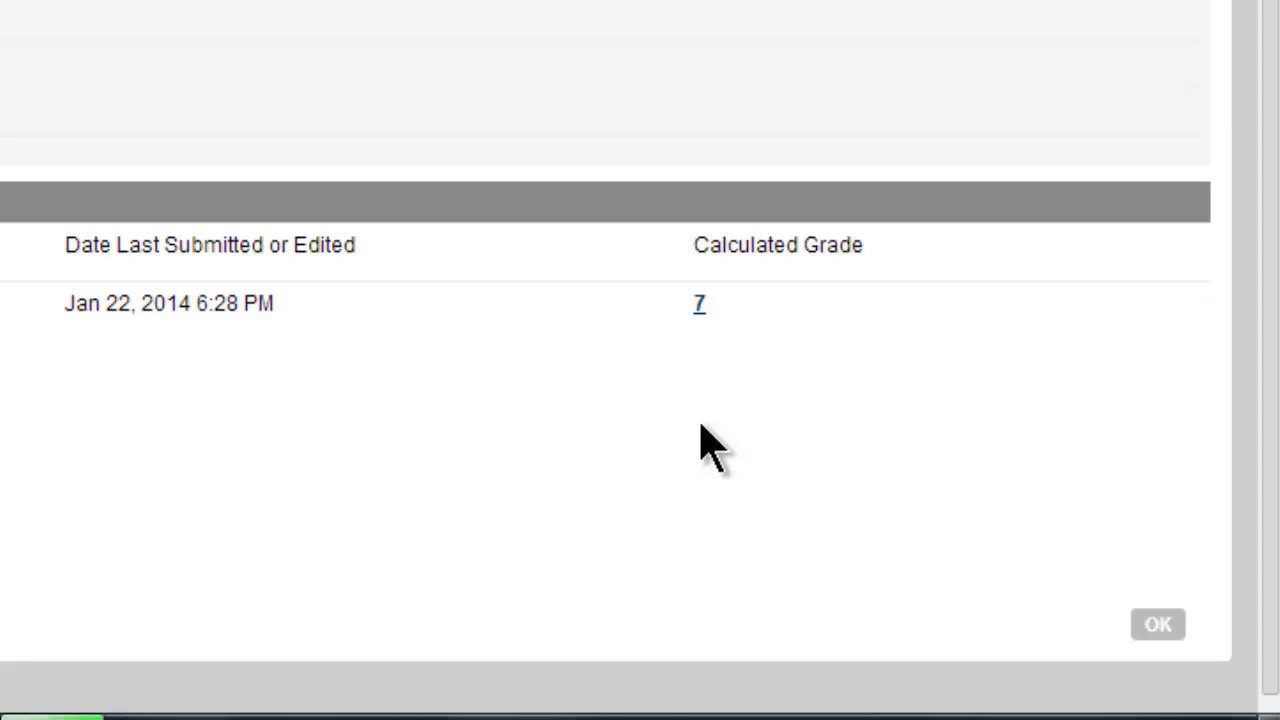
mouse_move(700, 303)
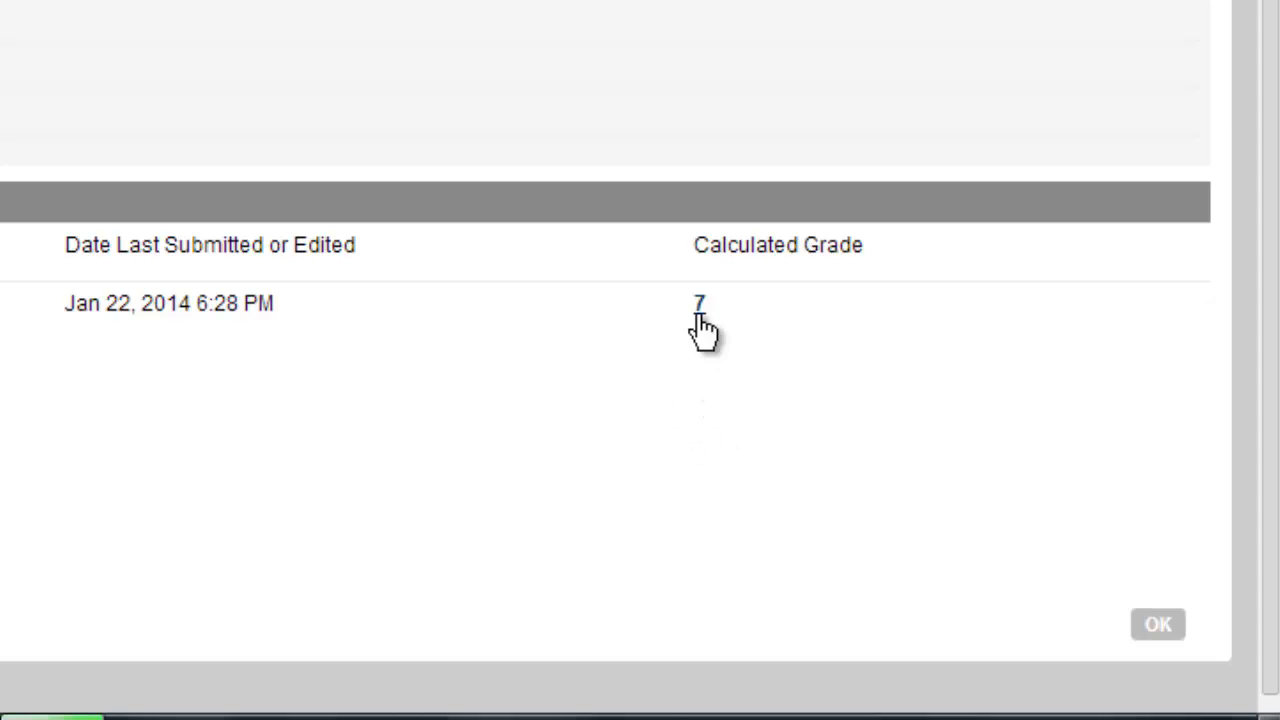
Open the grade-7 attempt and review selected versus correct answers through Question 7.
click(699, 303)
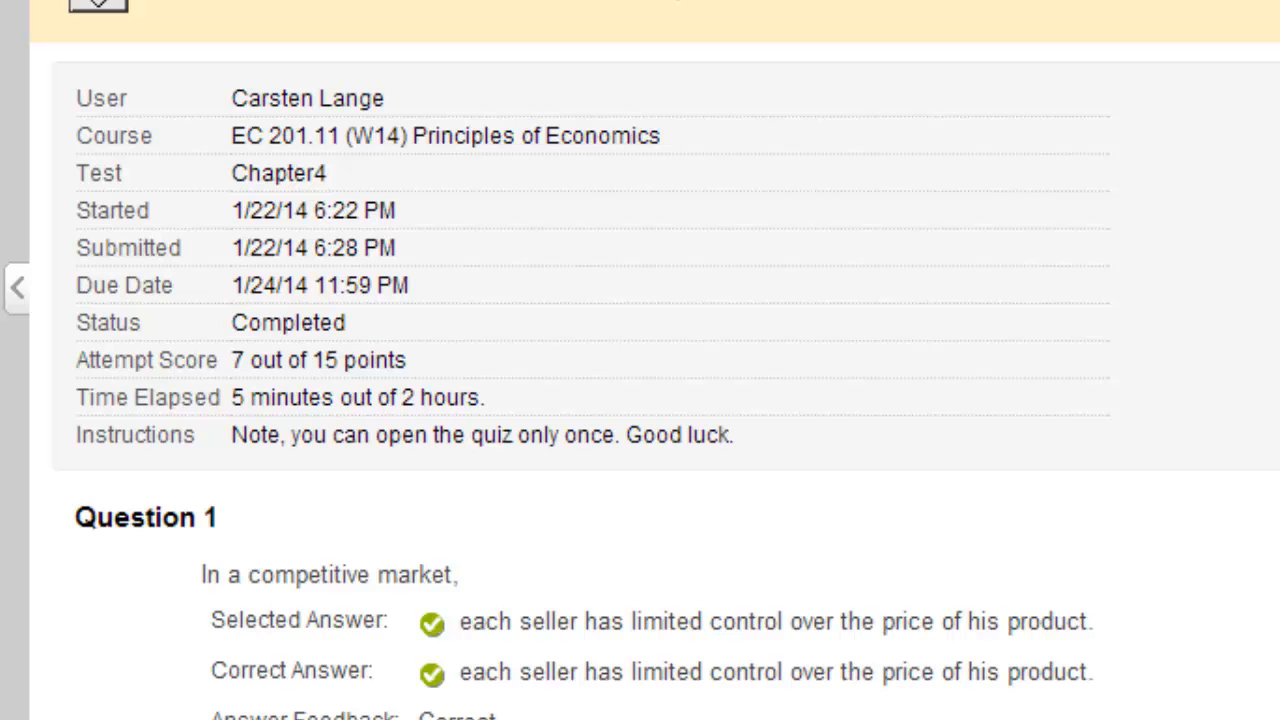
scroll(down, 3)
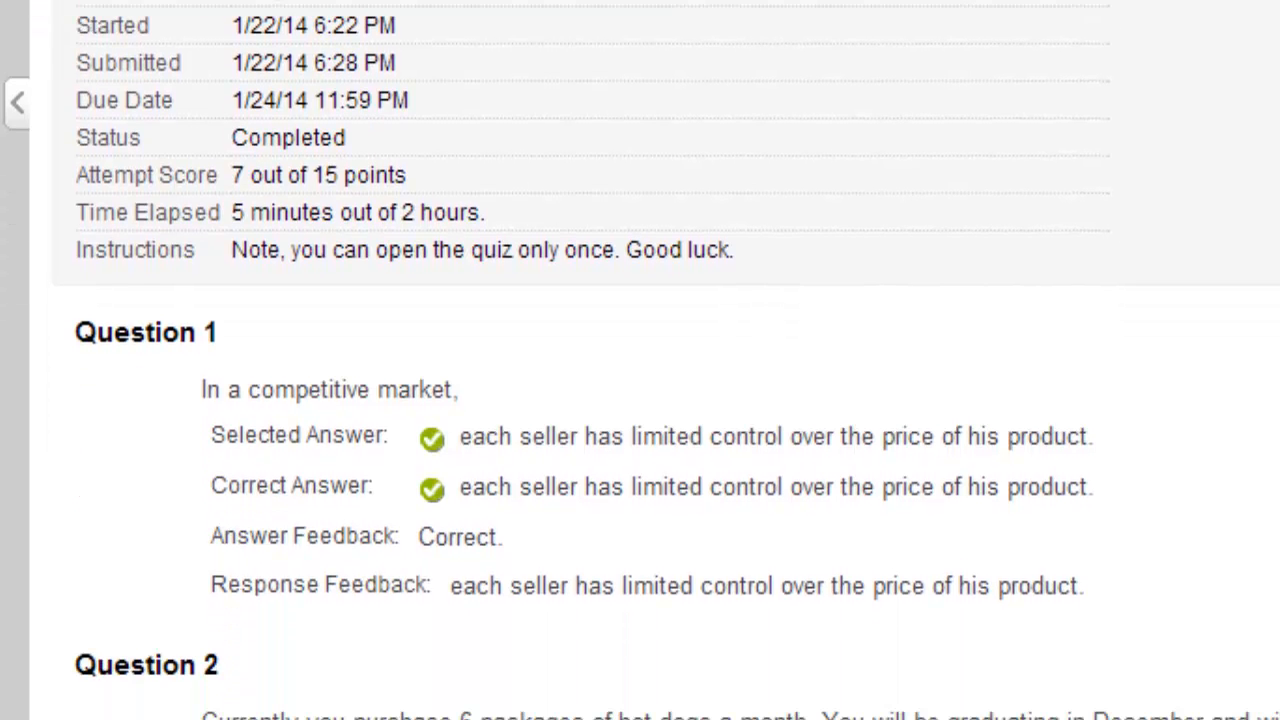
scroll(down, 3)
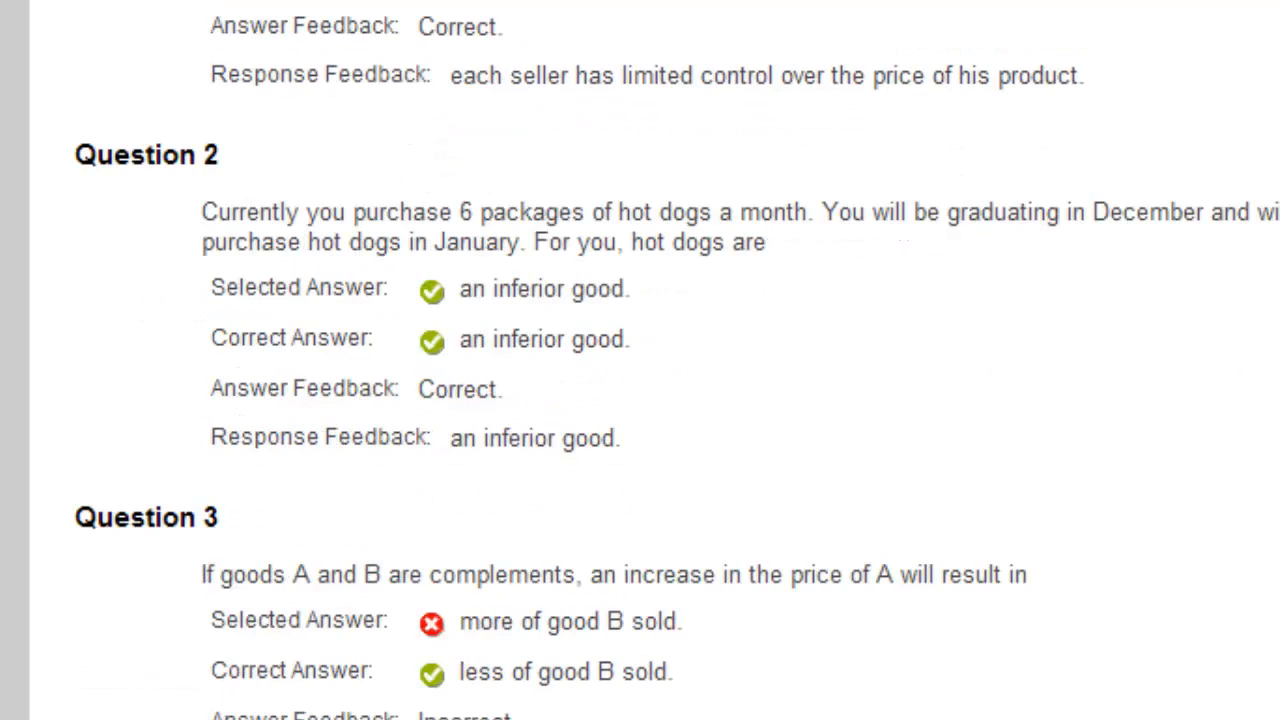
scroll(down, 3)
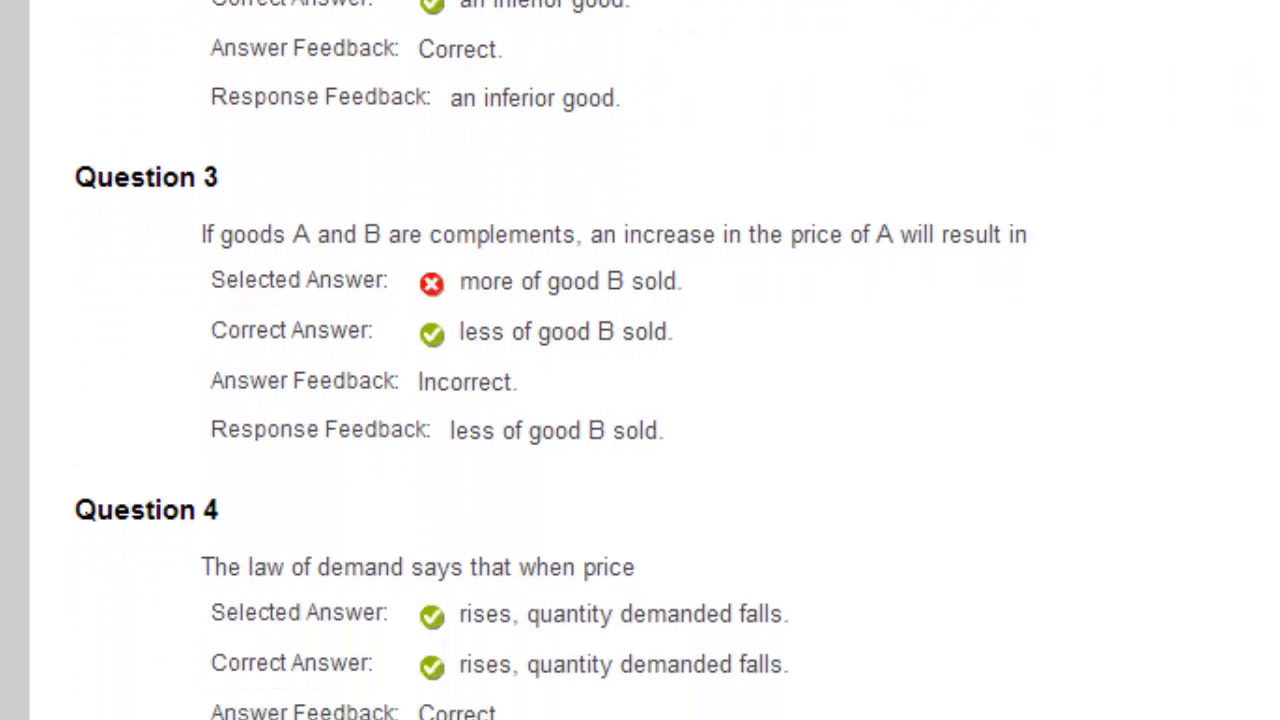
scroll(down, 3)
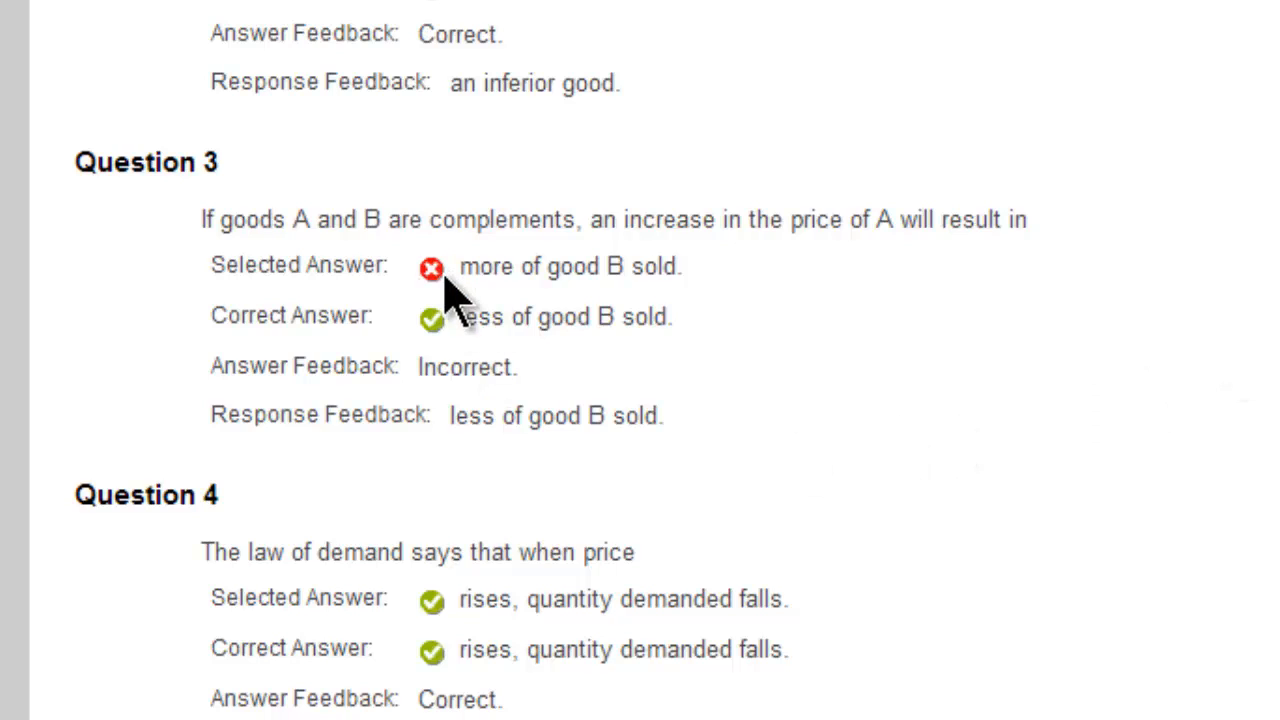
mouse_move(548, 330)
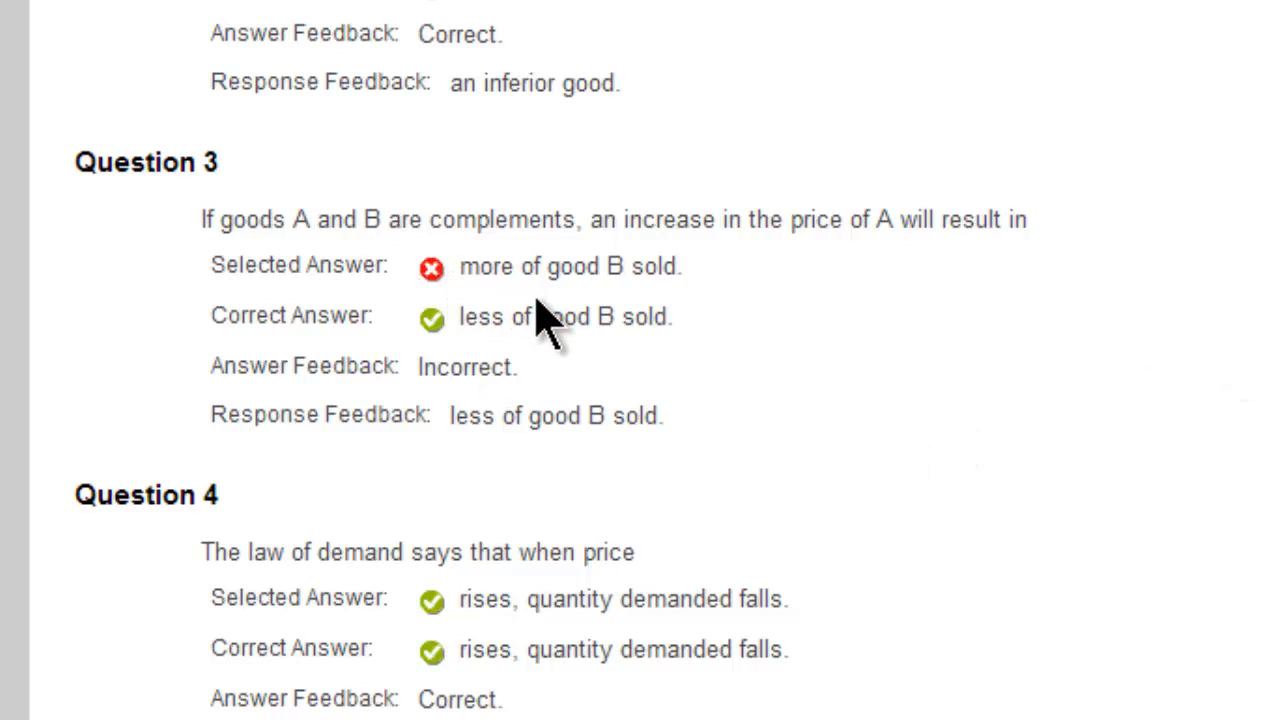
mouse_move(548, 360)
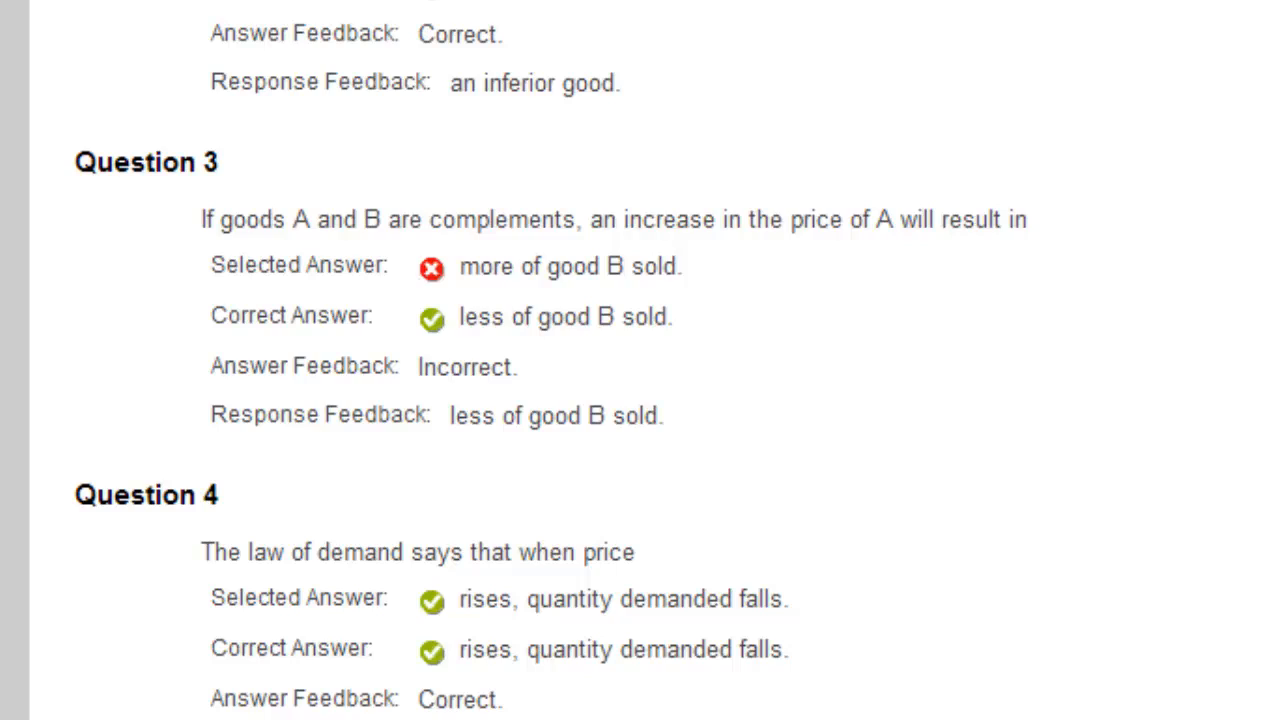
scroll(down, 3)
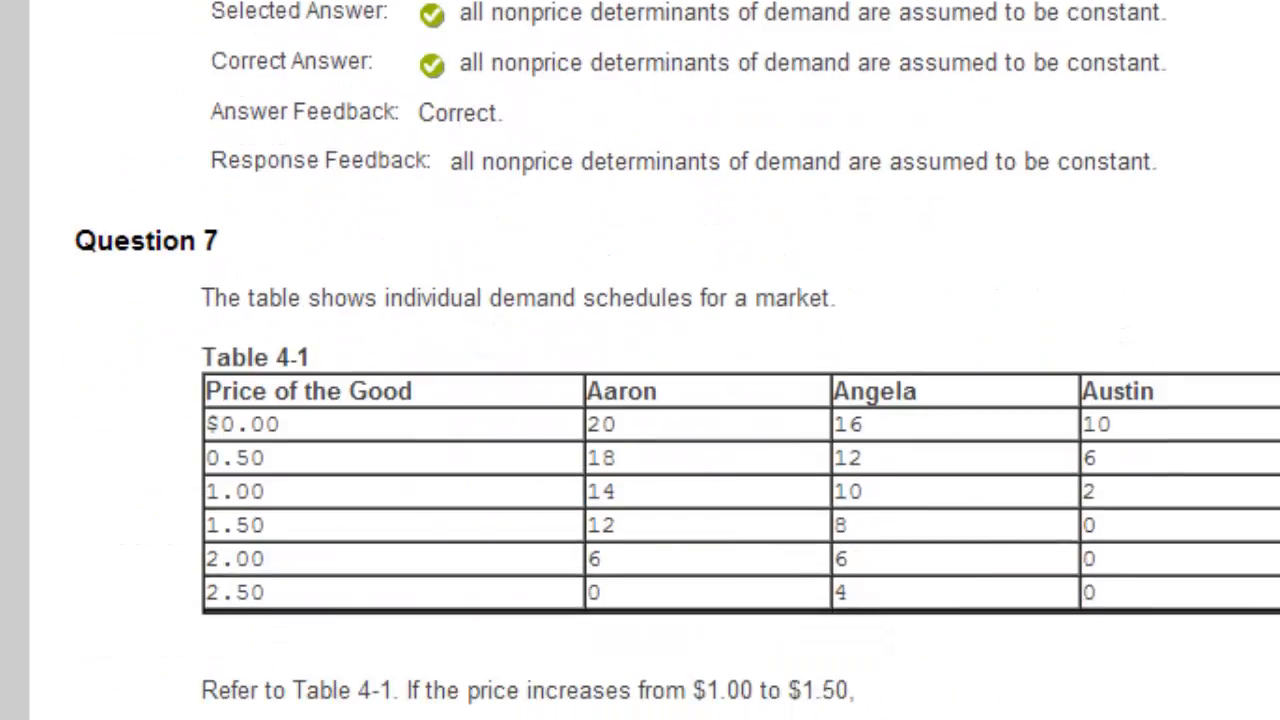